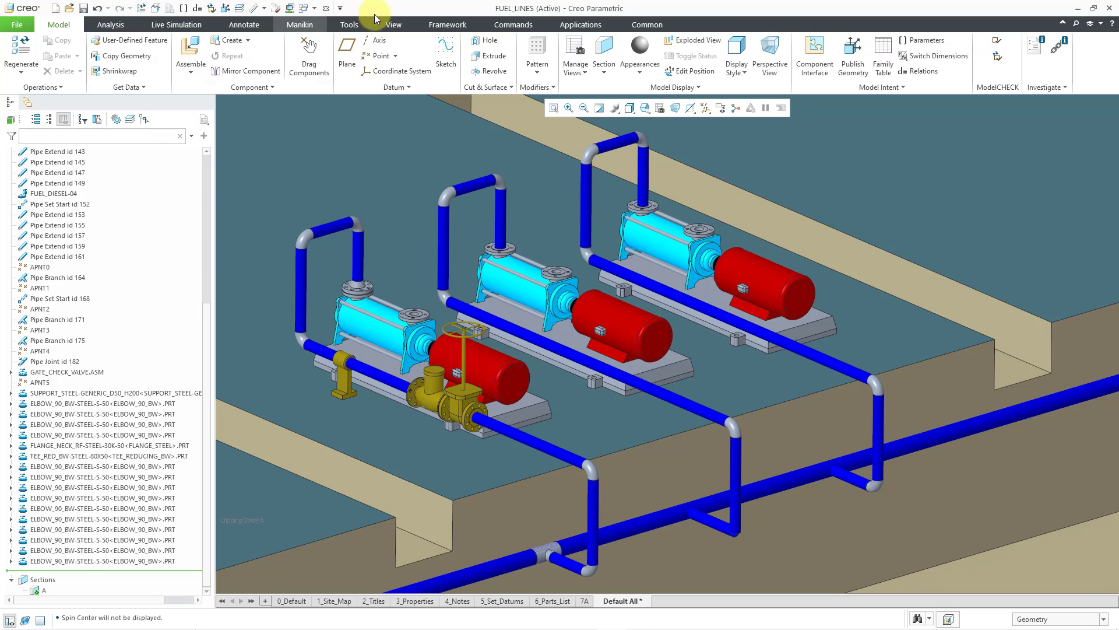
Switch the FUEL_LINES assembly into the piping environment ribbon
click(581, 25)
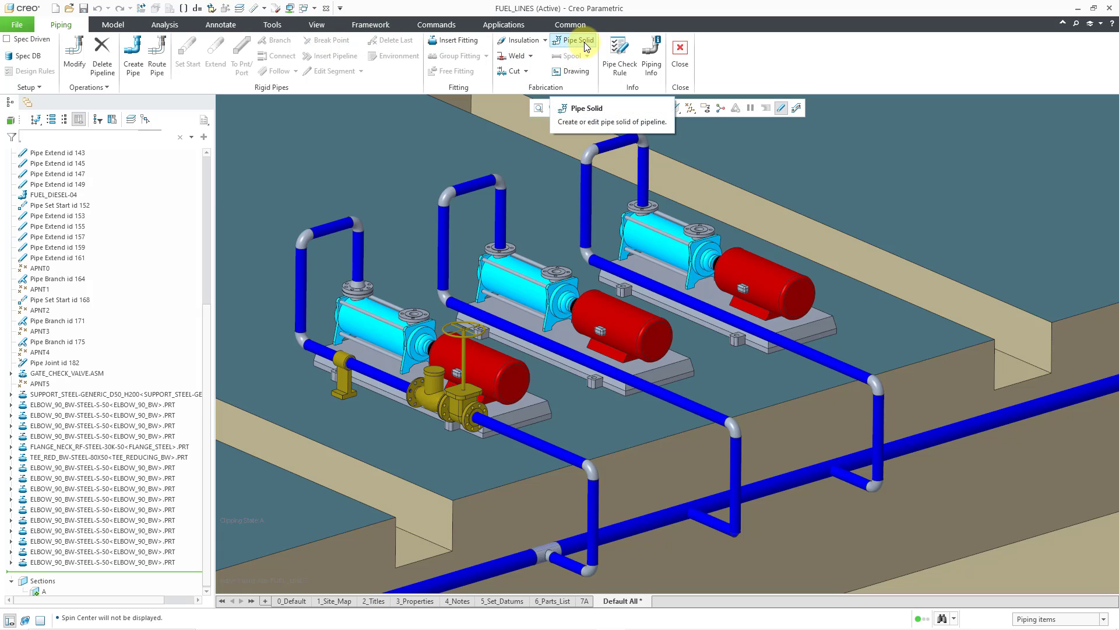
Start Pipe Solid creation with FUEL_LINES as the active assembly, listing its four pipelines
click(580, 40)
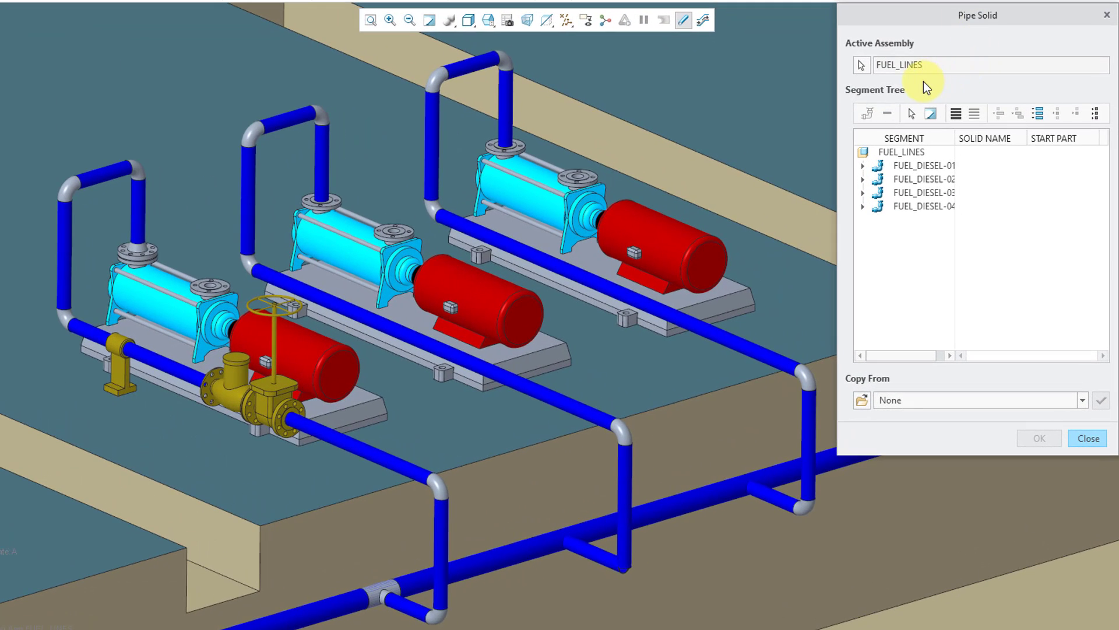
click(993, 66)
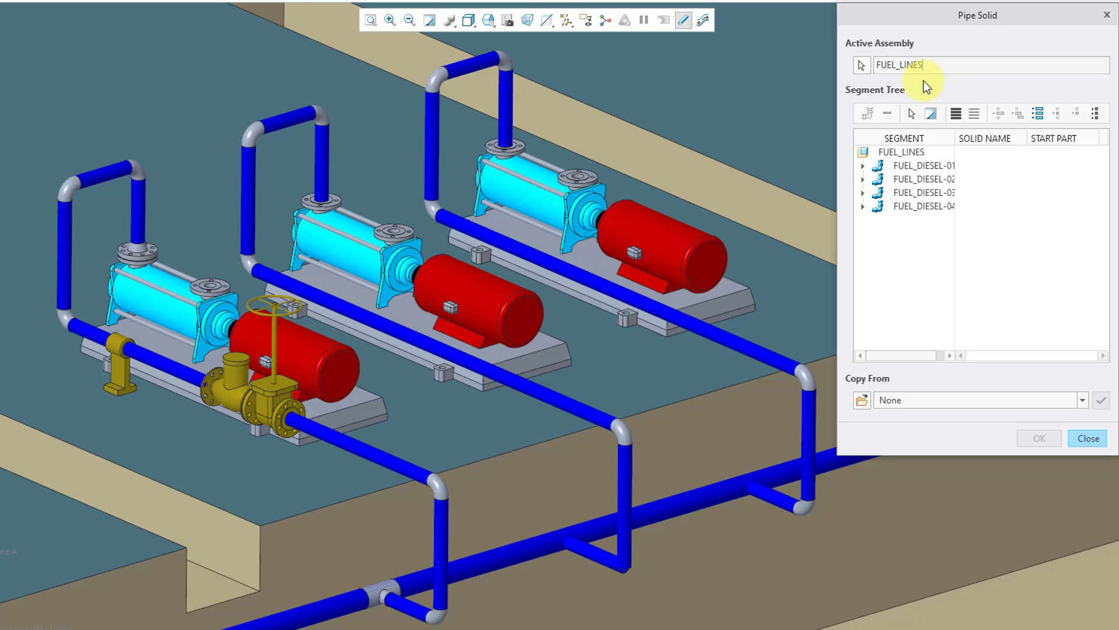
mouse_move(862, 66)
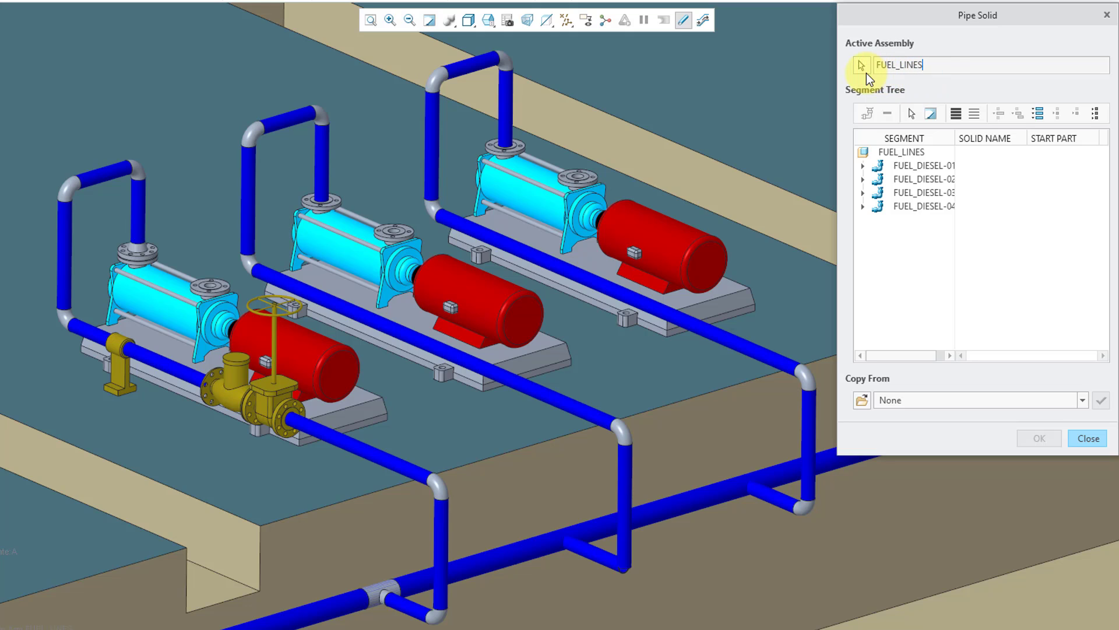
mouse_move(863, 237)
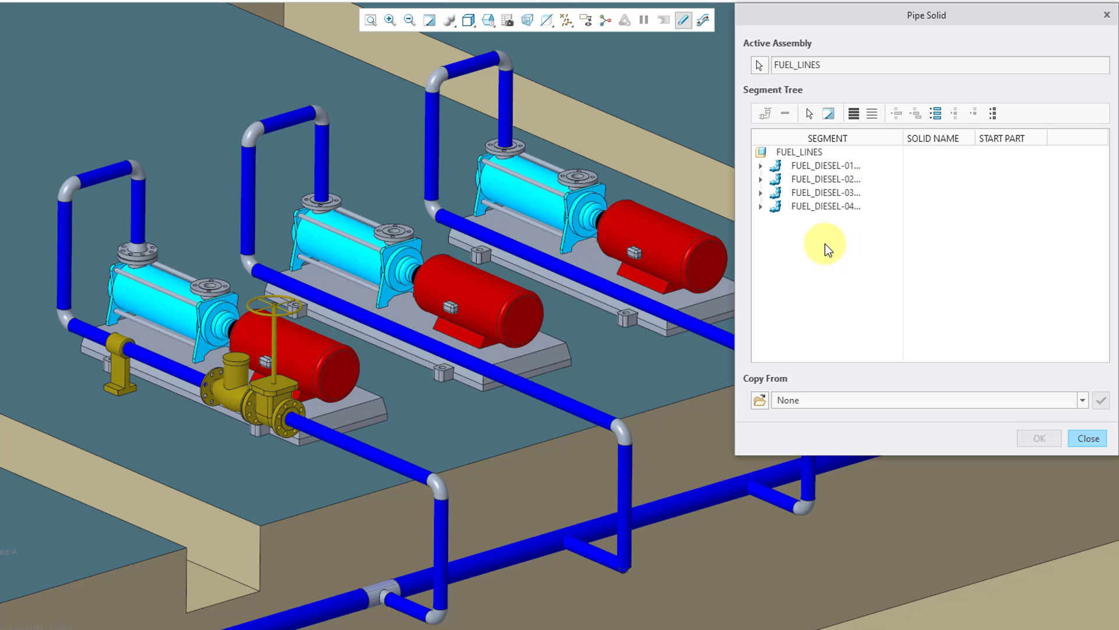
mouse_move(764, 221)
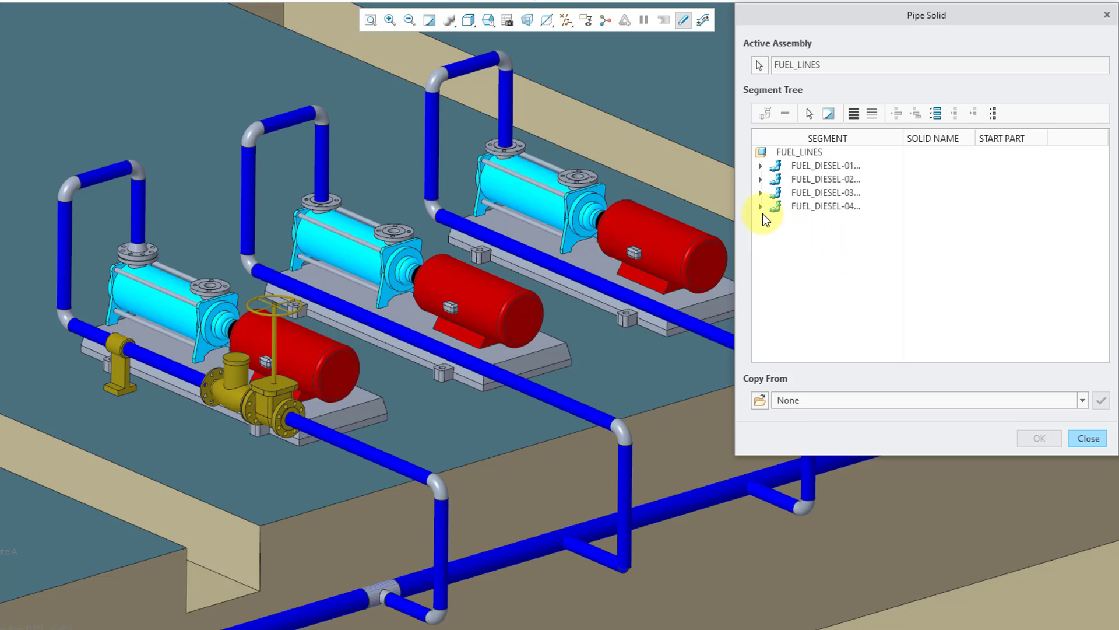
Expand FUEL_DIESEL-04 and select segments 04001 through 04007 for solid parts
click(760, 206)
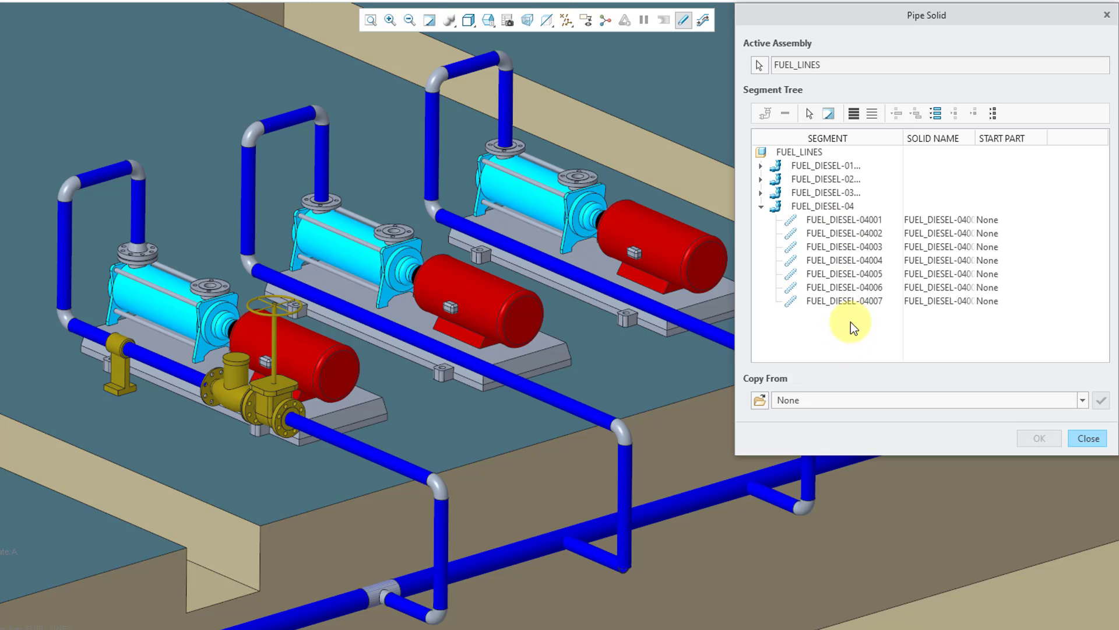
click(844, 219)
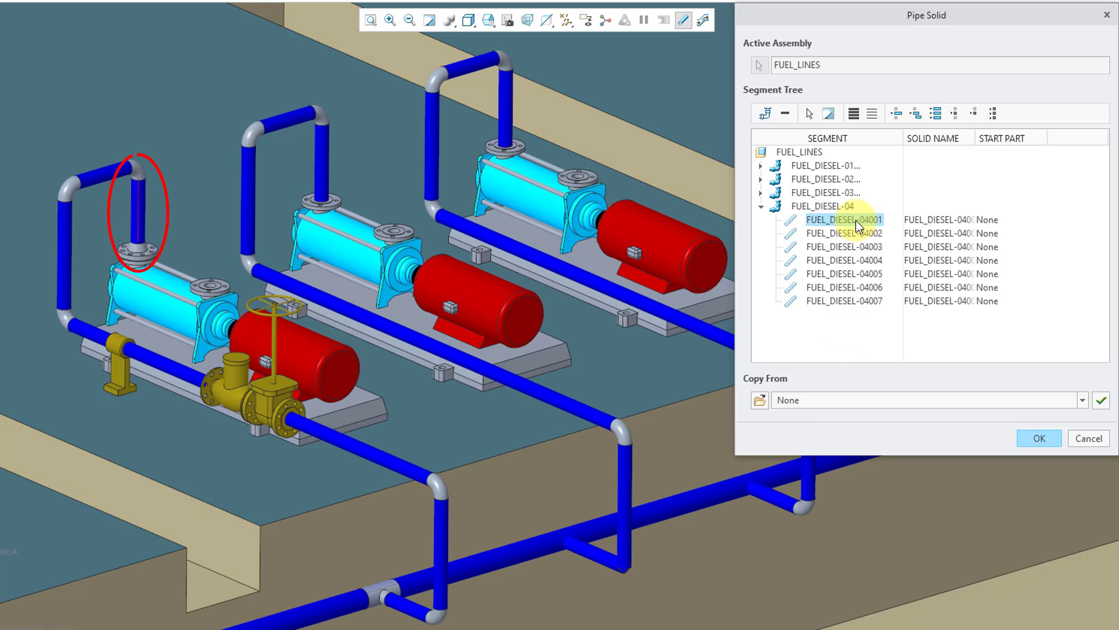
click(844, 234)
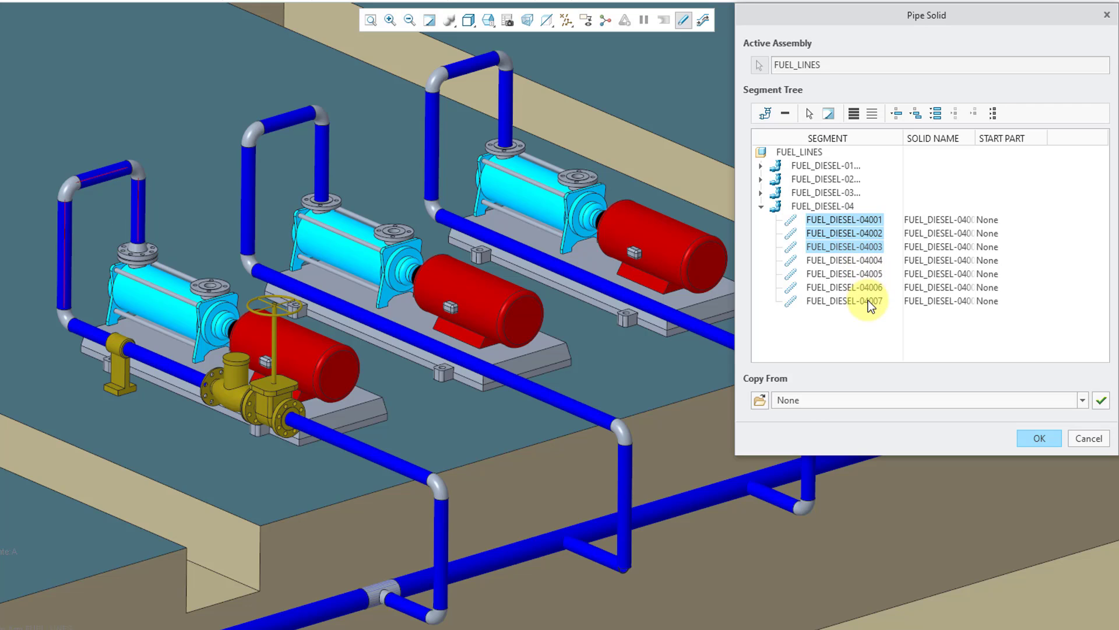
click(845, 301)
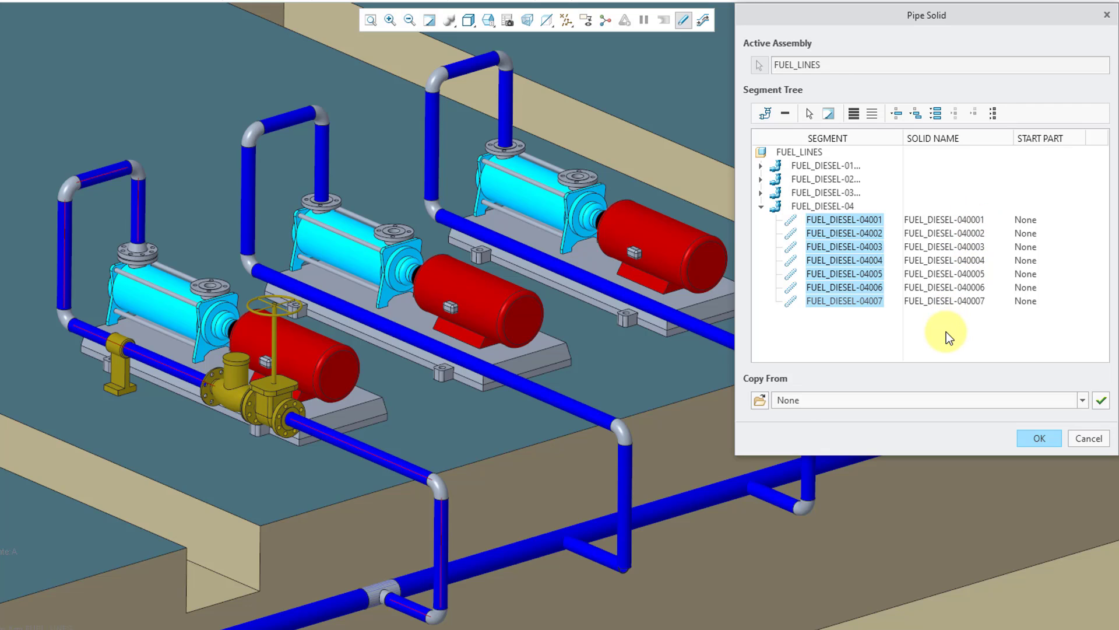
mouse_move(1021, 321)
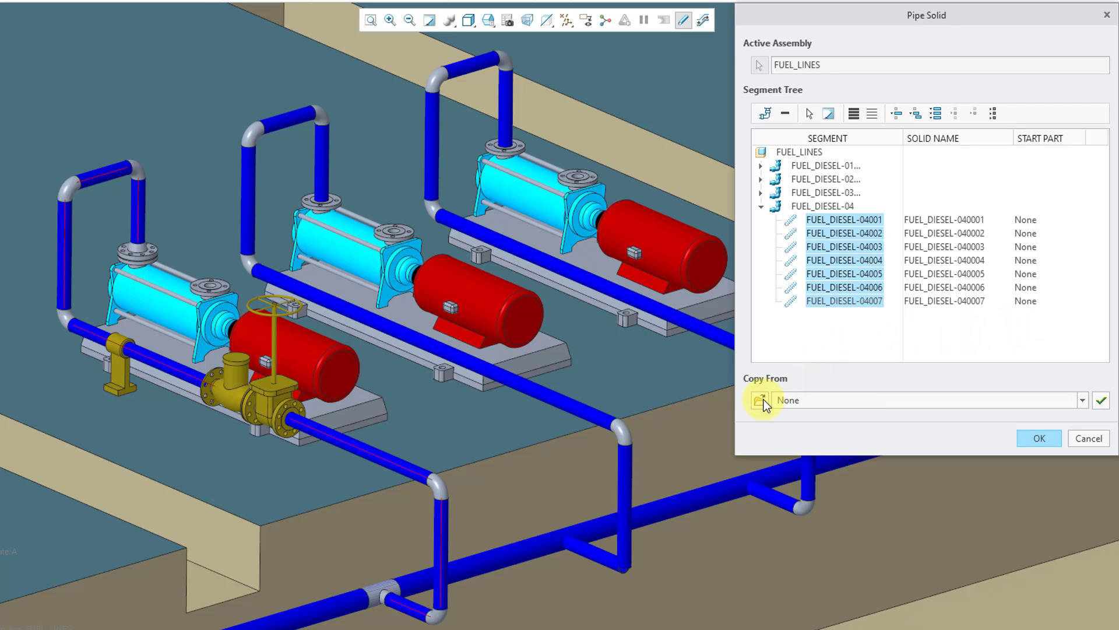
Apply mcae_part_metric_mbd as the start part for all seven FUEL_DIESEL-04 segments
click(759, 400)
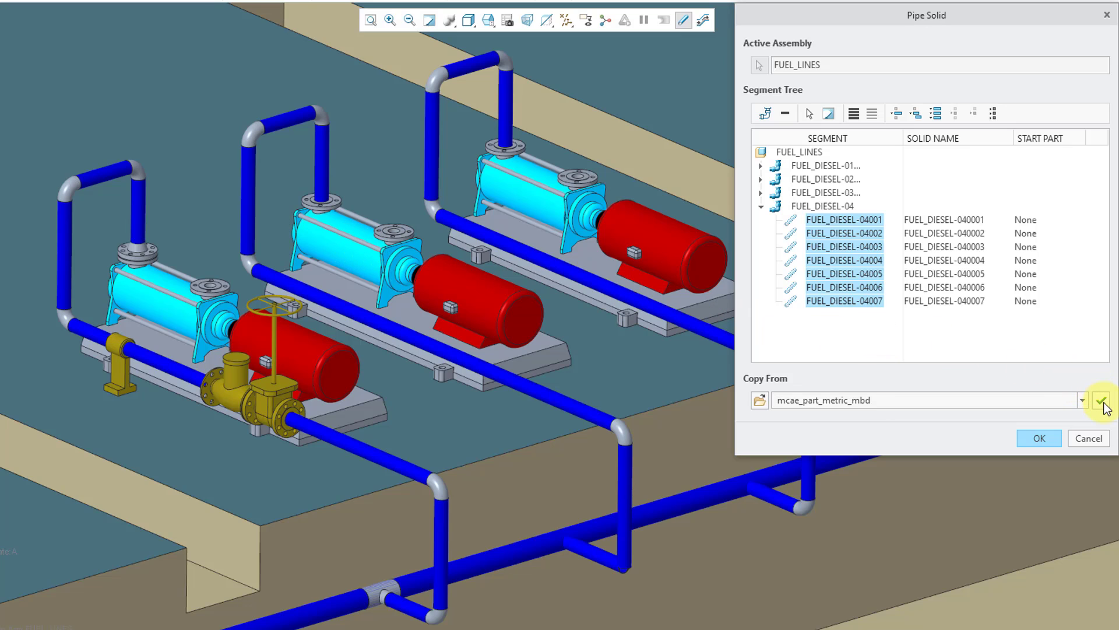
click(1102, 400)
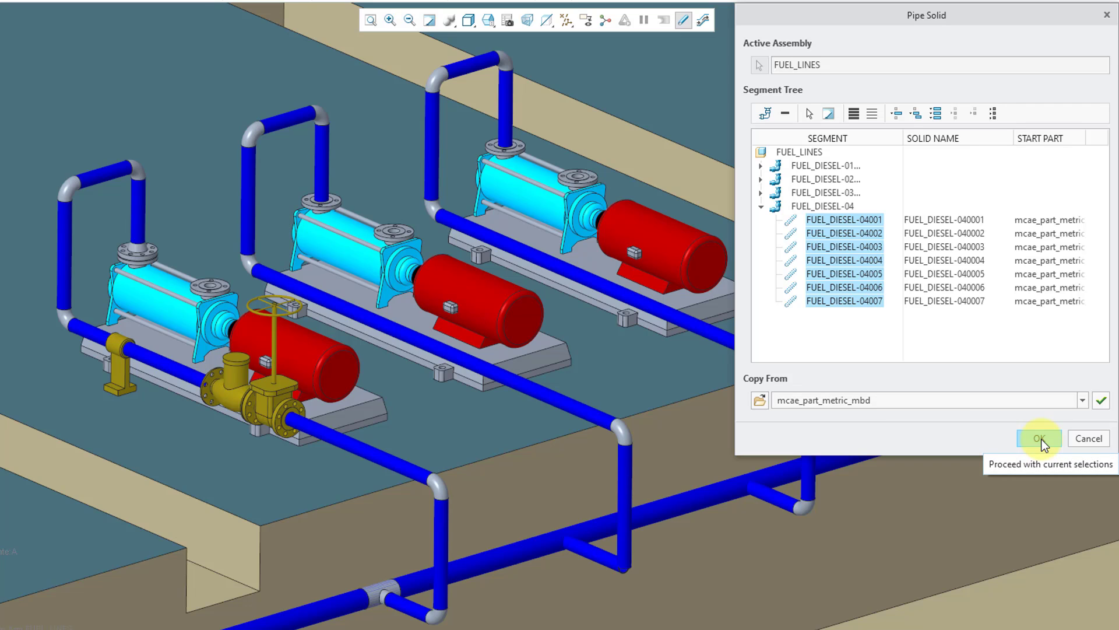
Generate the FUEL_DIESEL-04 solid parts and show other pipelines as thin centerlines
click(1038, 437)
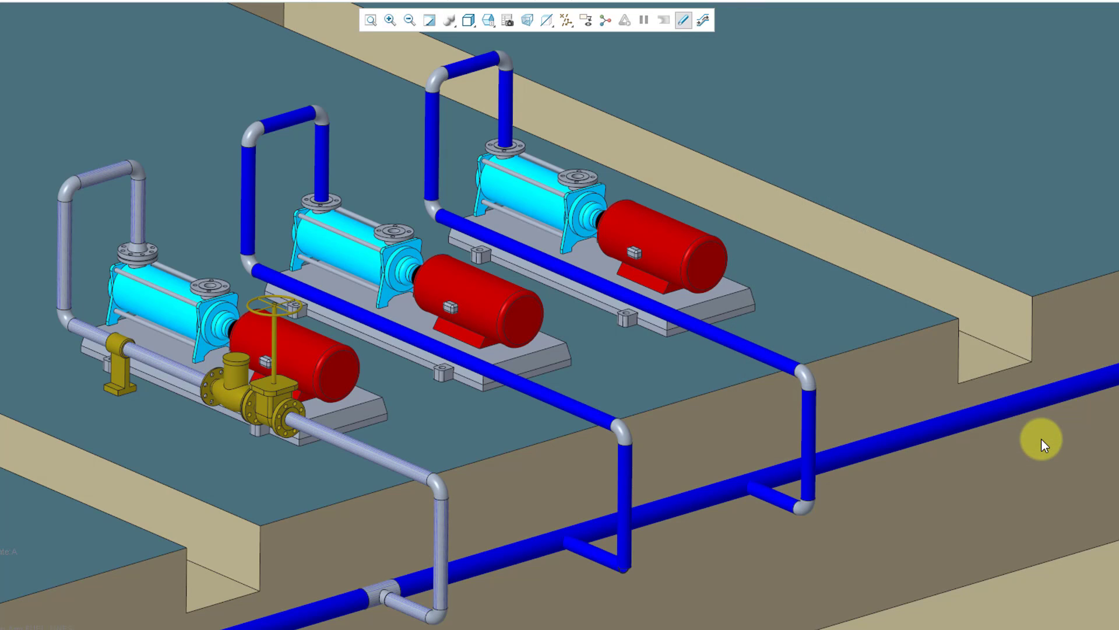
mouse_move(764, 121)
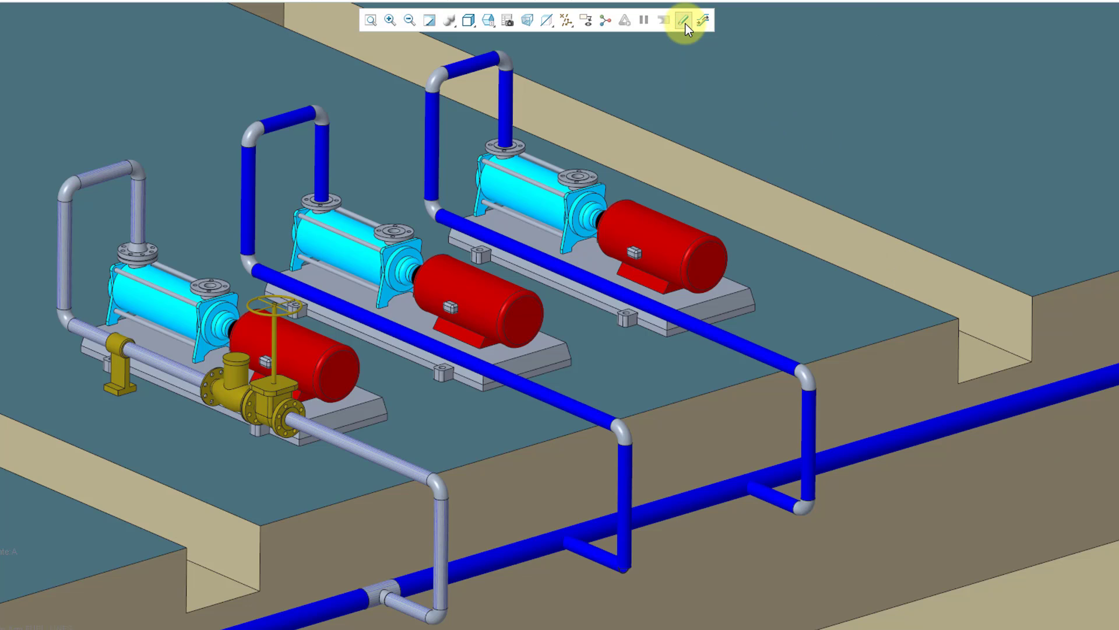
click(685, 21)
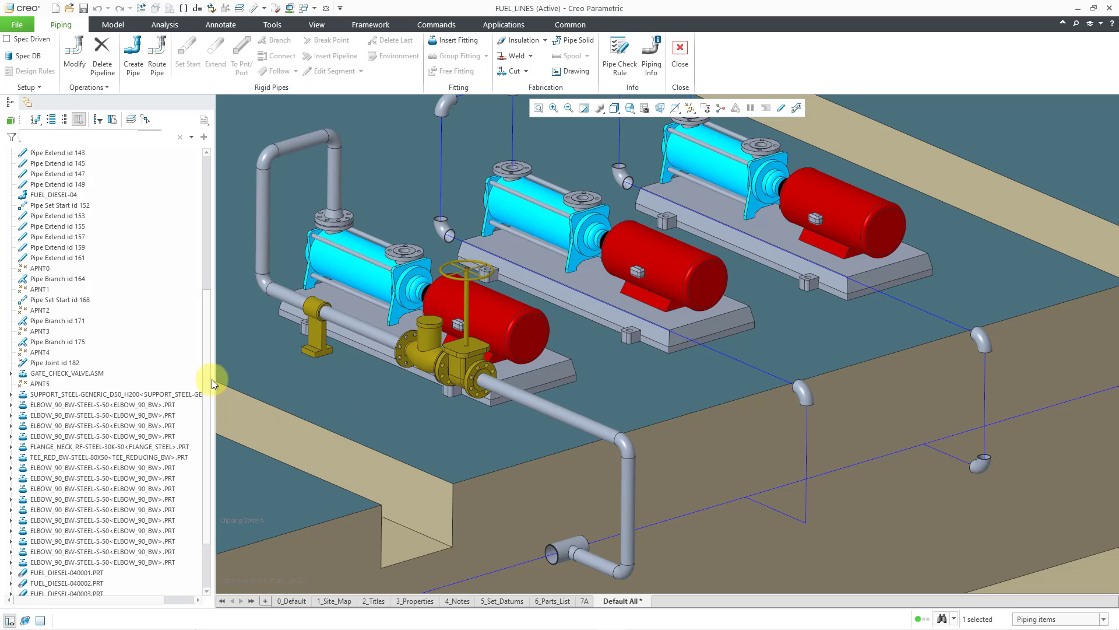
Open FUEL_DIESEL-040005.PRT from the model tree in its own window
scroll(down, 3)
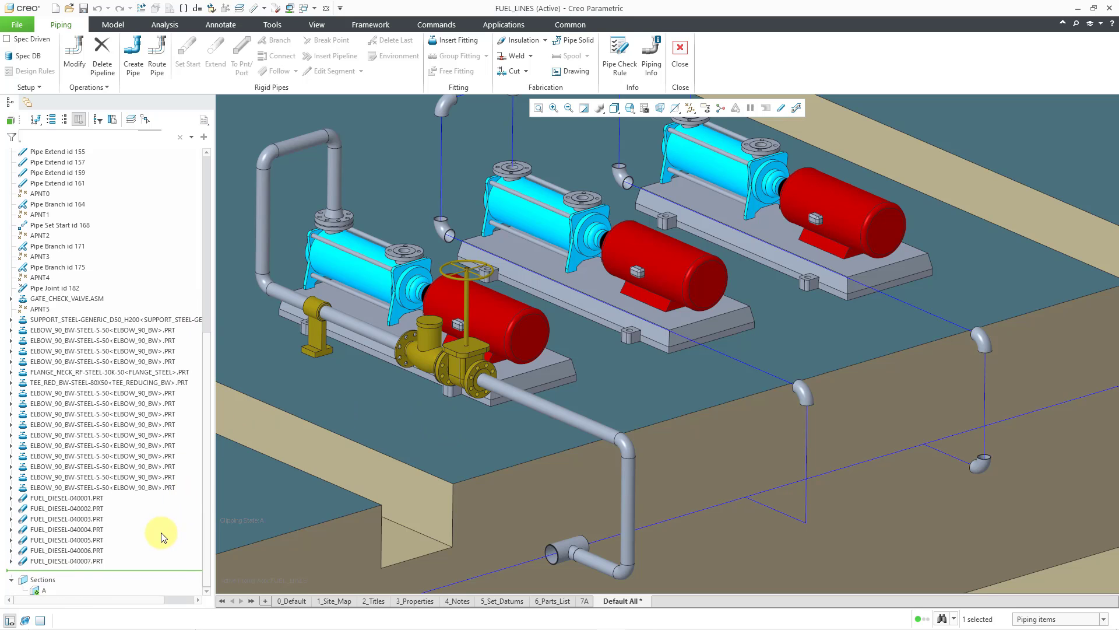
mouse_move(152, 539)
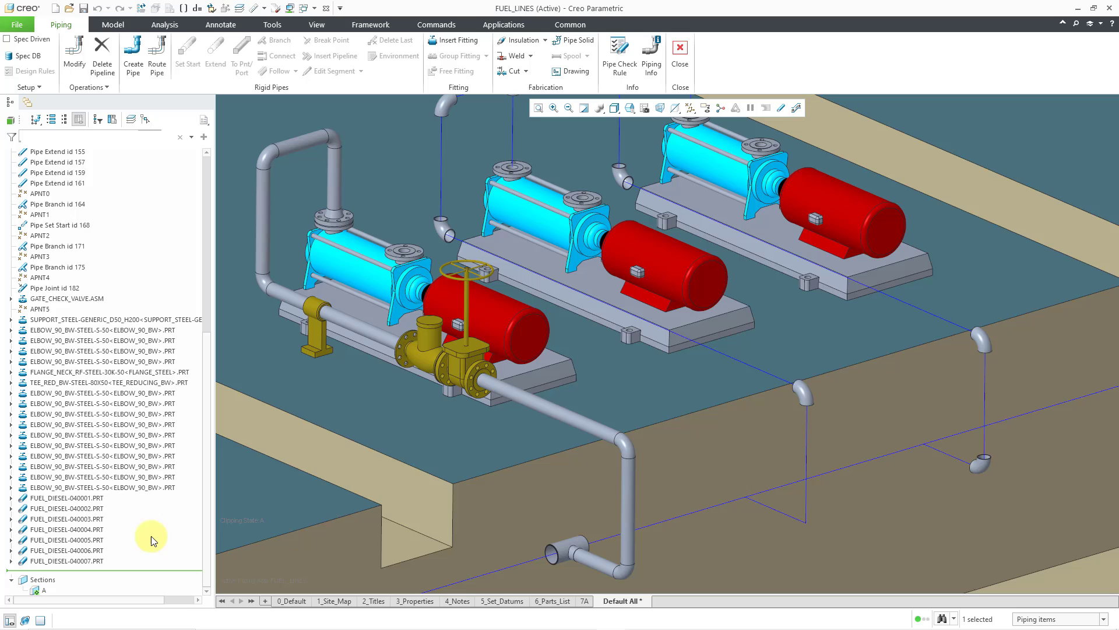
click(66, 540)
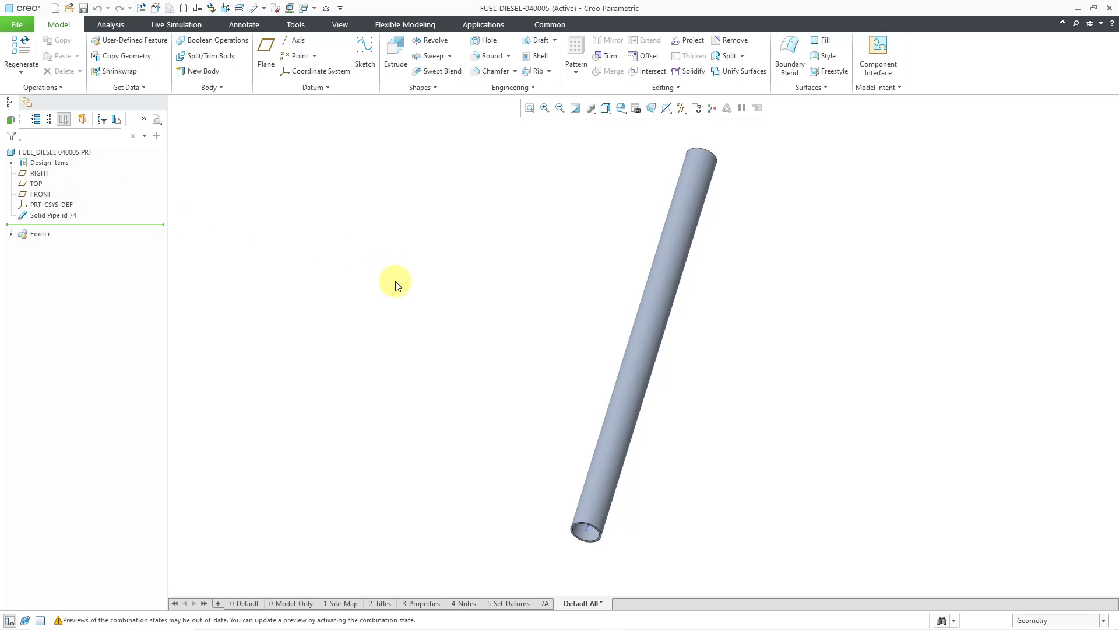
mouse_move(374, 275)
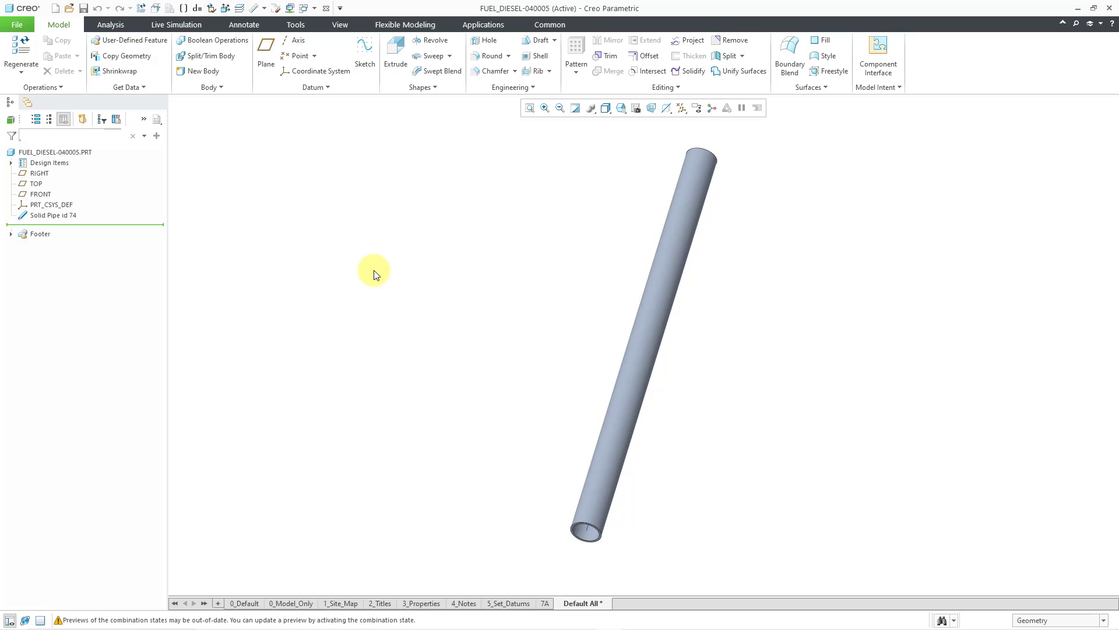